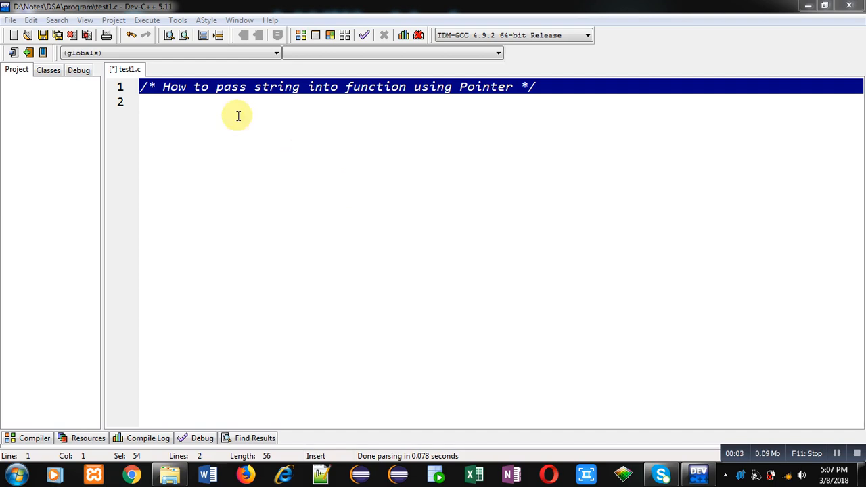
mouse_move(216, 115)
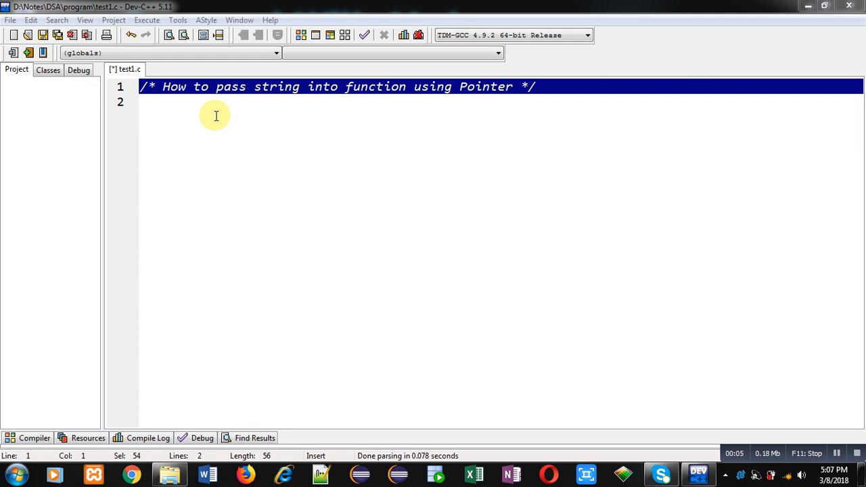
mouse_move(445, 122)
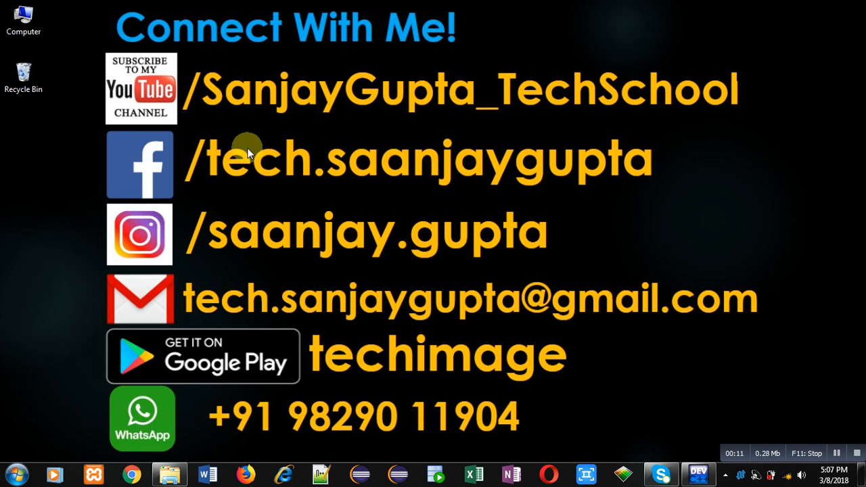
mouse_move(220, 139)
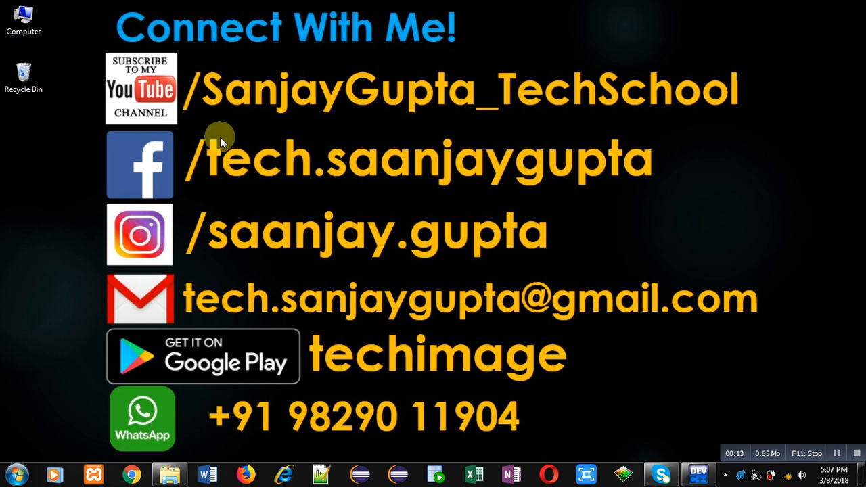
mouse_move(169, 133)
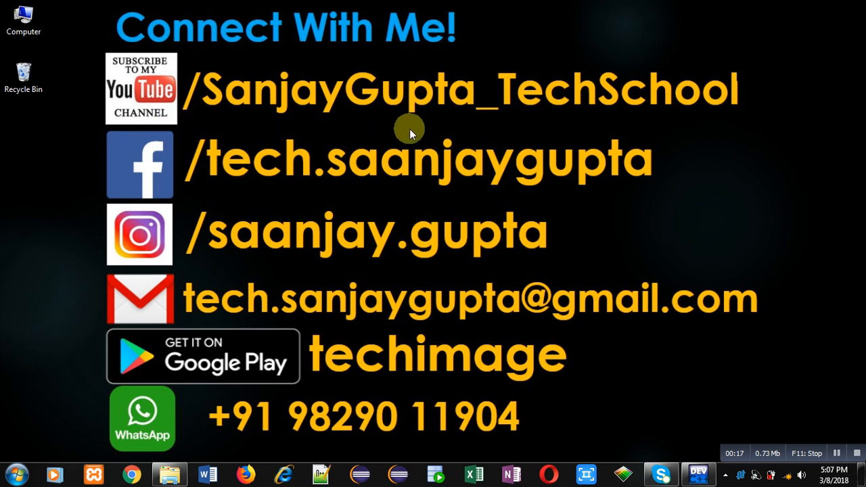
mouse_move(460, 368)
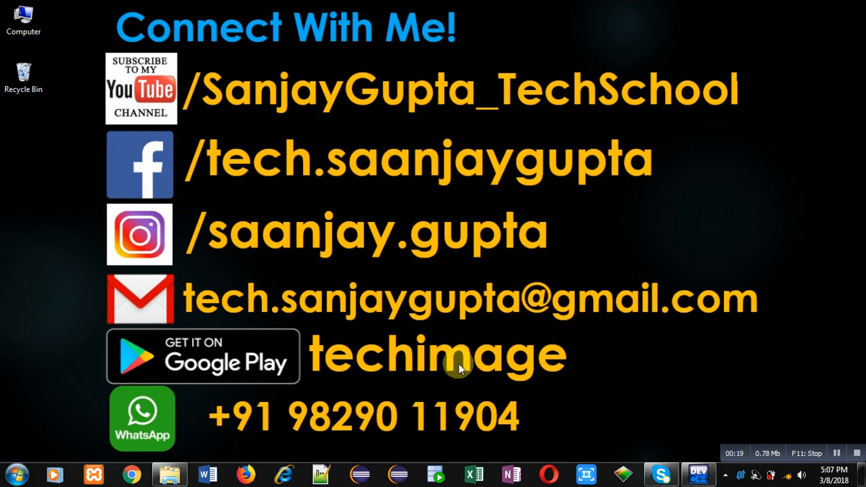
mouse_move(516, 391)
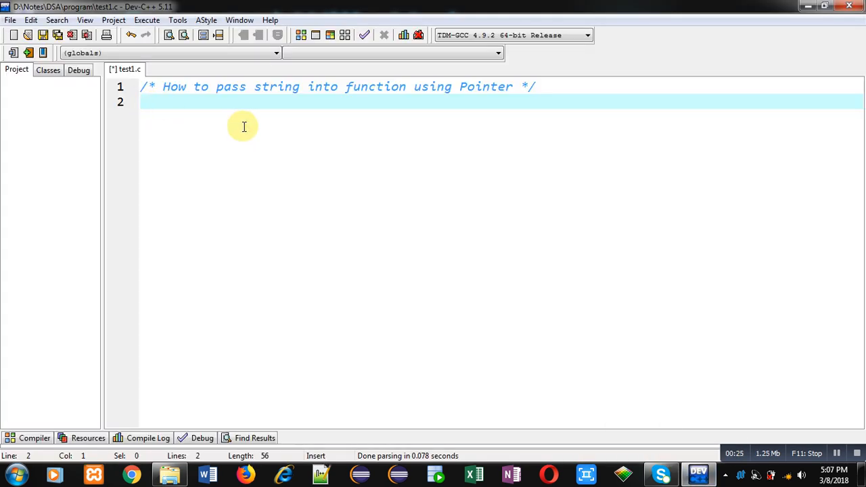
mouse_move(250, 120)
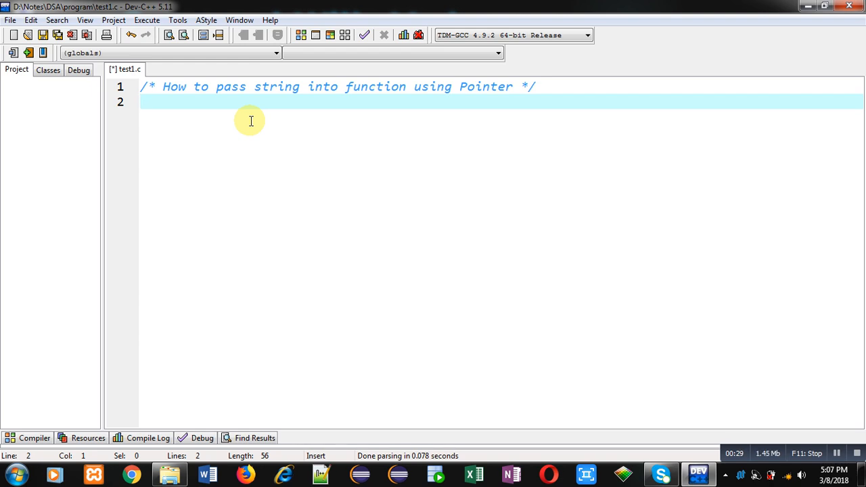
Add #include<stdio.h> and declare void print(char*) with a 'function declaration' comment.
type("#include<stdio>")
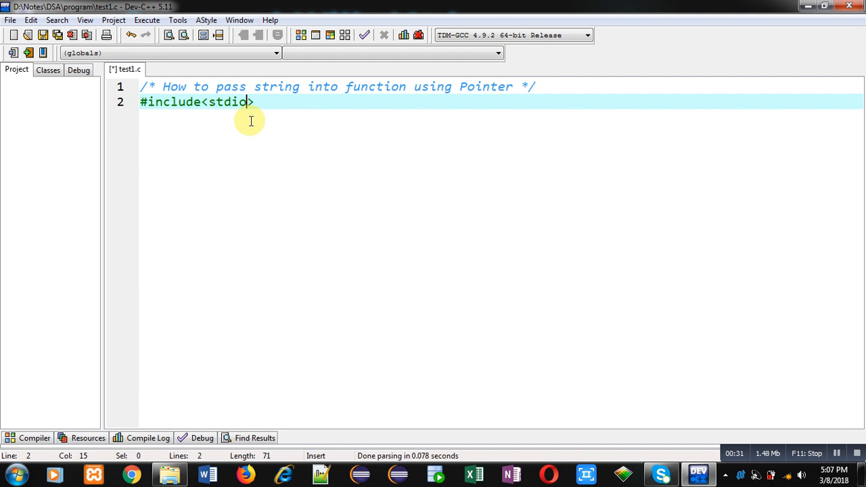
type(".h>")
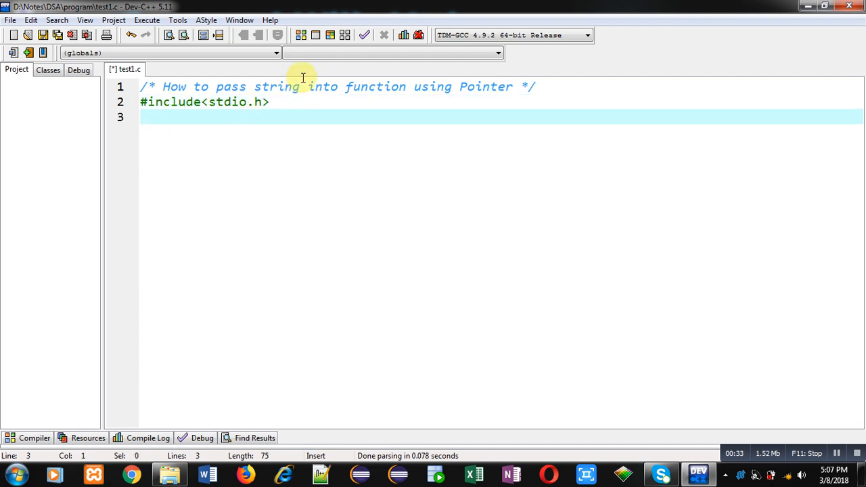
type("void")
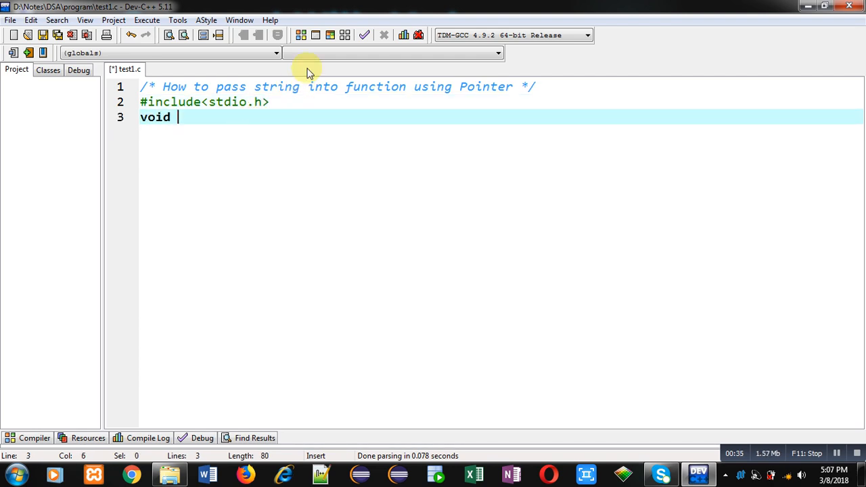
type("print()")
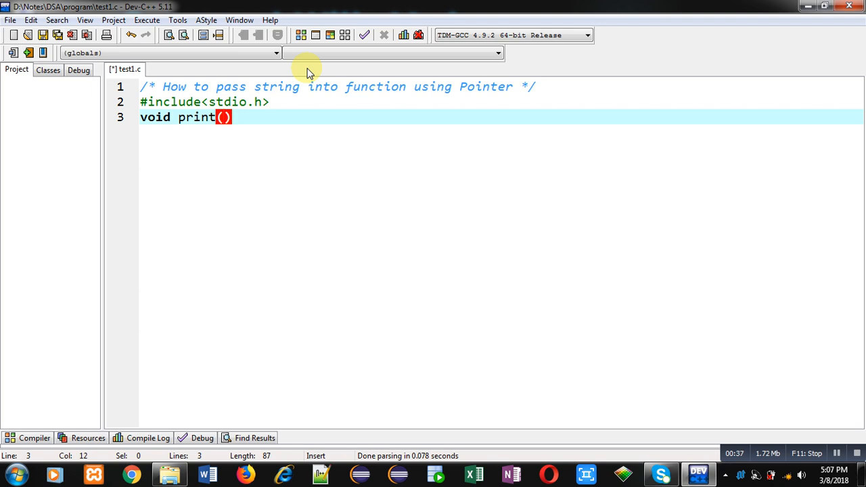
type("char*")
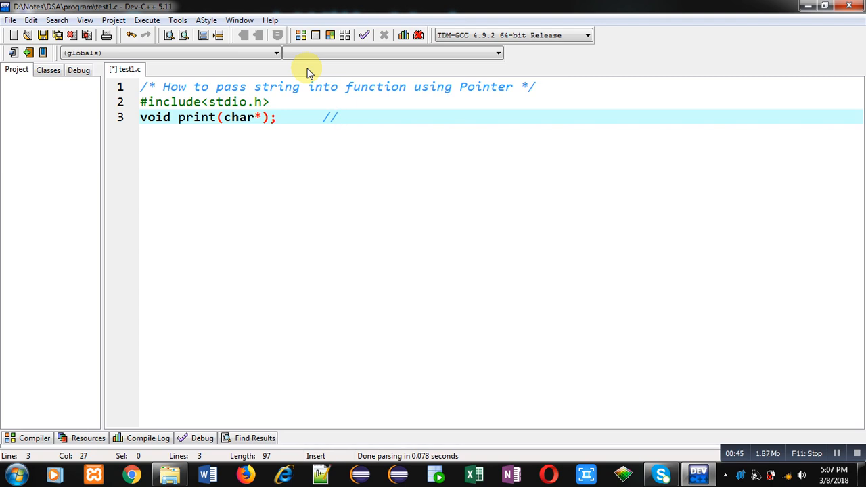
mouse_move(257, 120)
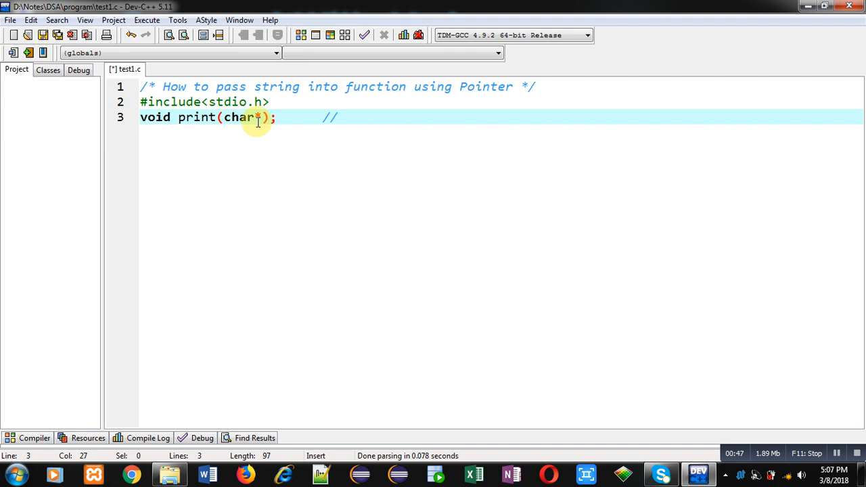
mouse_move(244, 122)
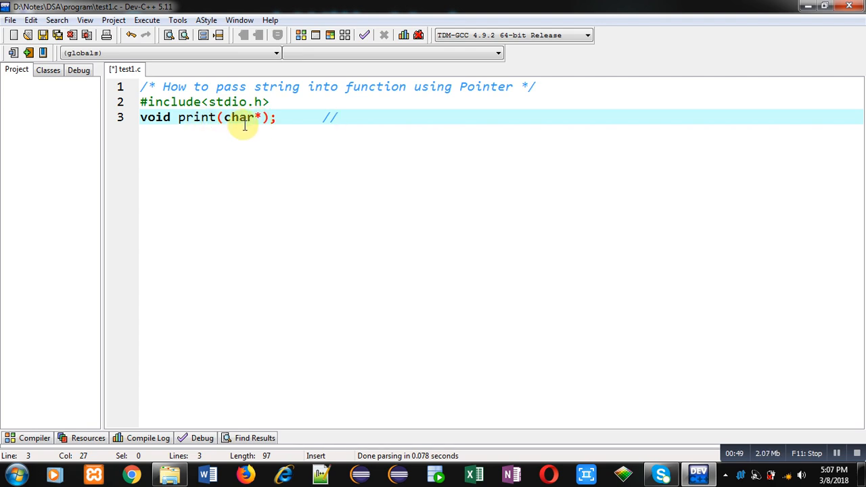
type("function declaration")
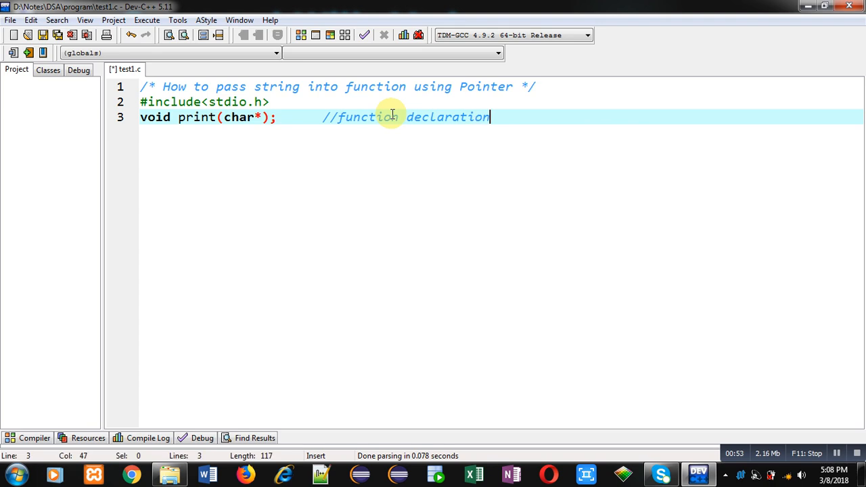
In int main(), declare char str[10], prompt 'Enter String' and read it with gets(str).
type("int main()")
type("char")
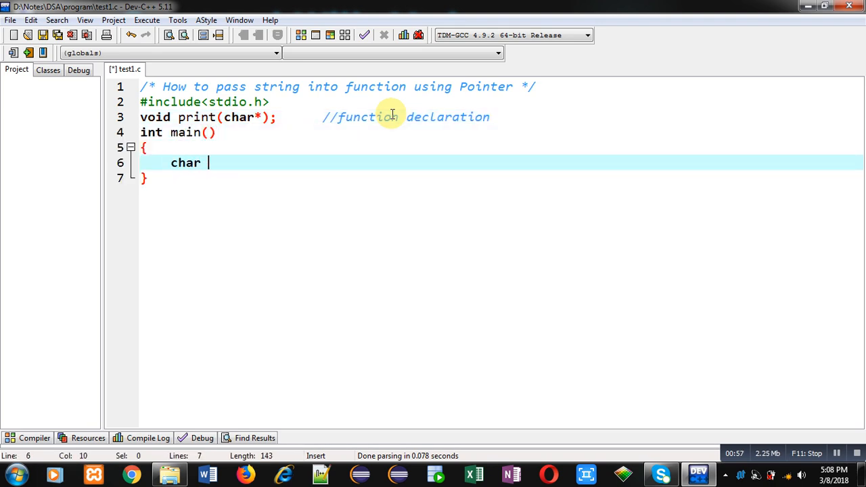
type("str[]")
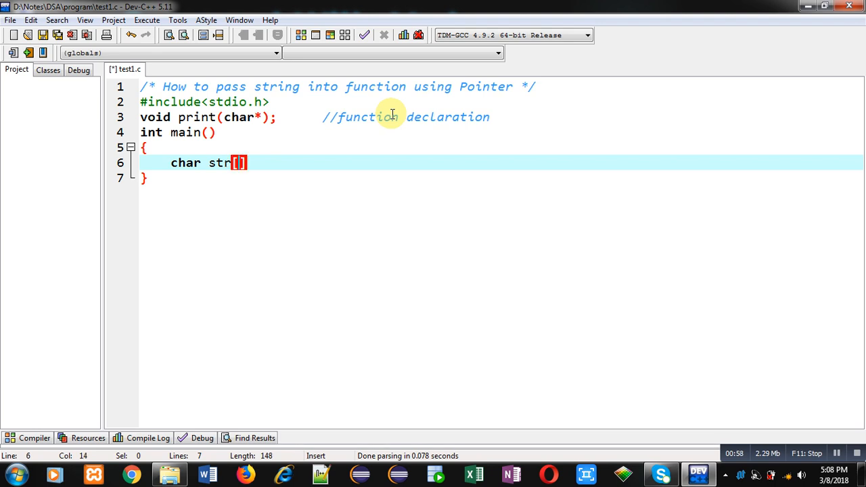
type("10],")
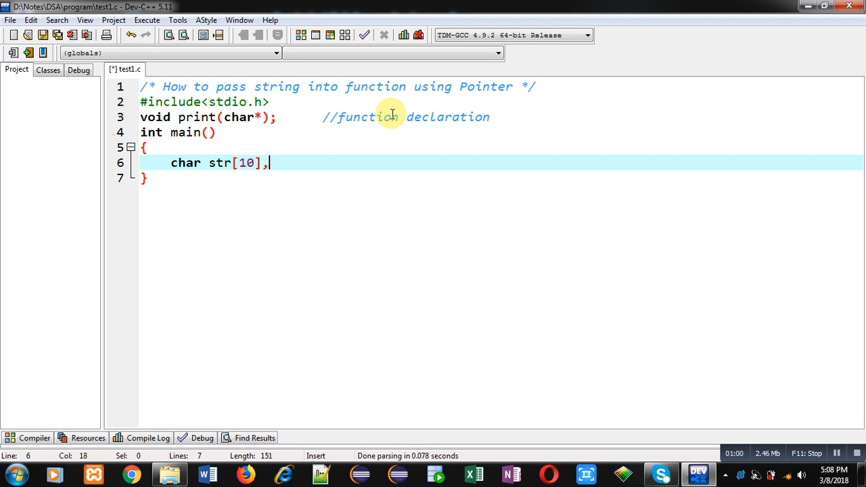
type(";")
type("printf(\"")
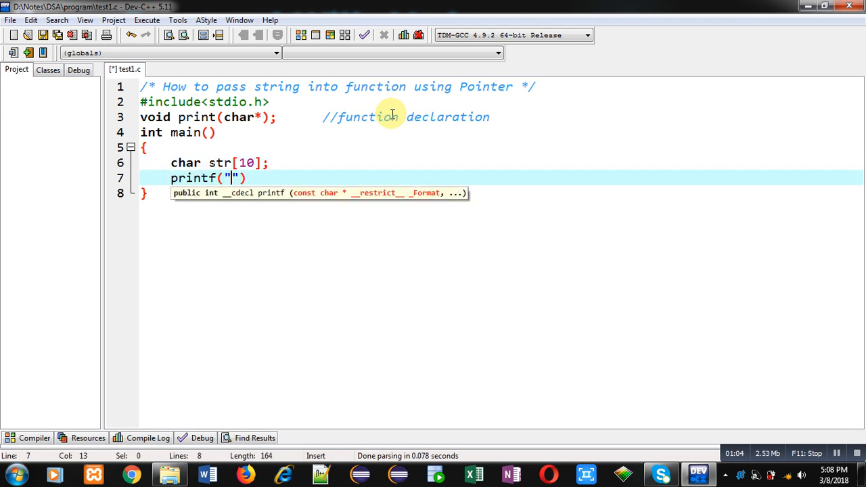
type("\\nEnter String =")
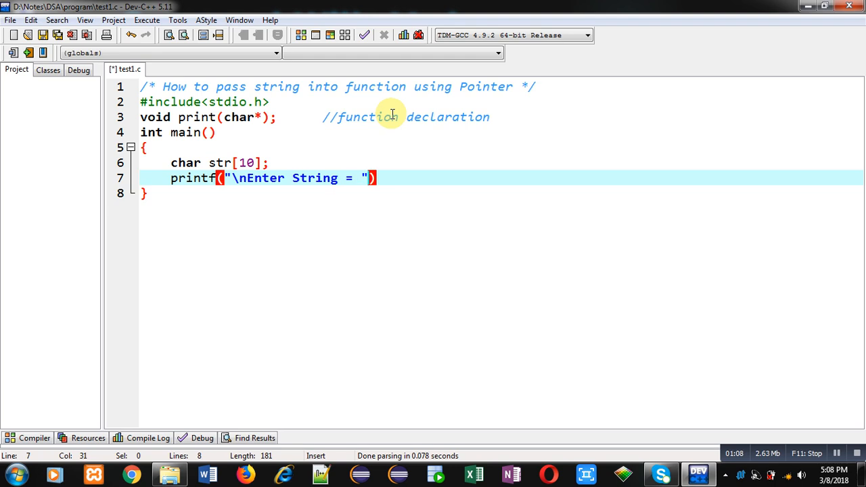
type(";")
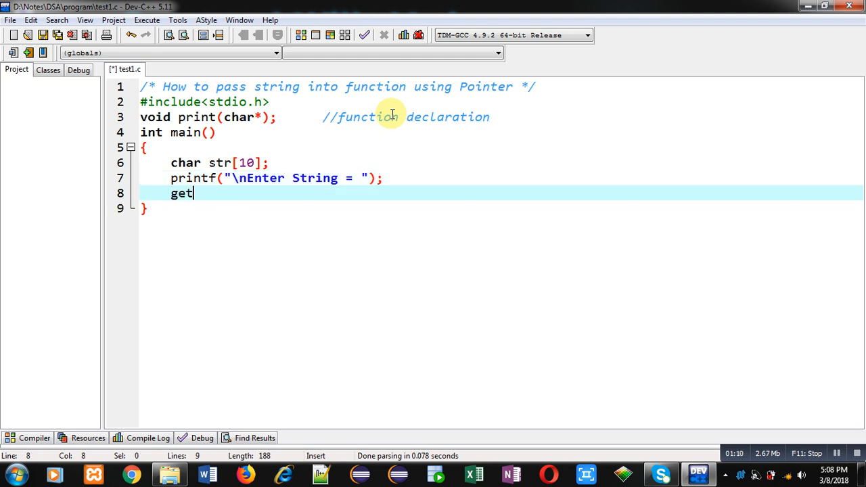
type("s(str);")
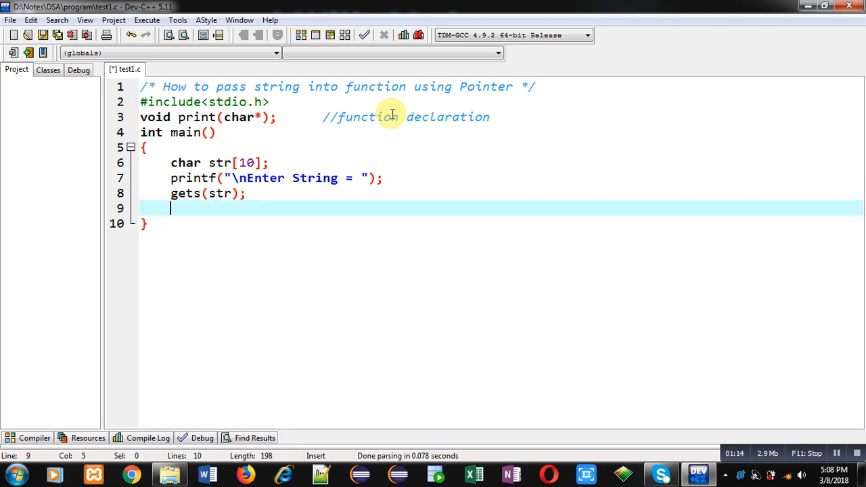
Call print(str) commented 'function calling', add return 0;, and start a line below main.
type("pr")
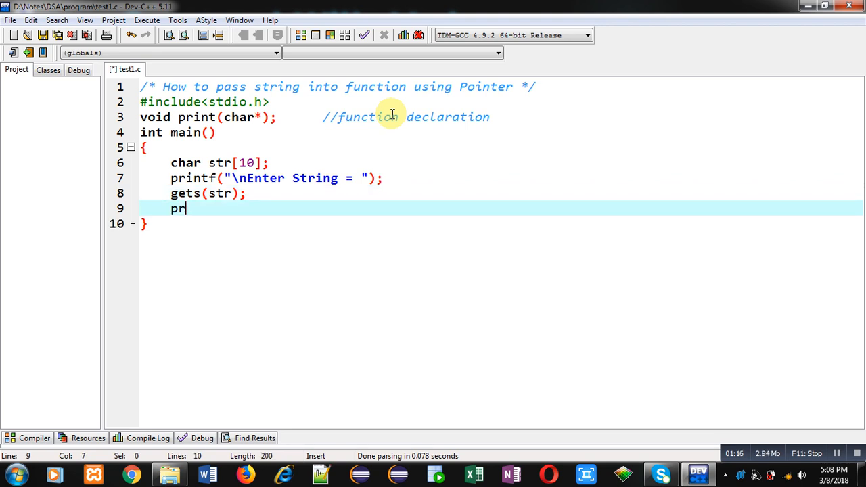
type("int(str)")
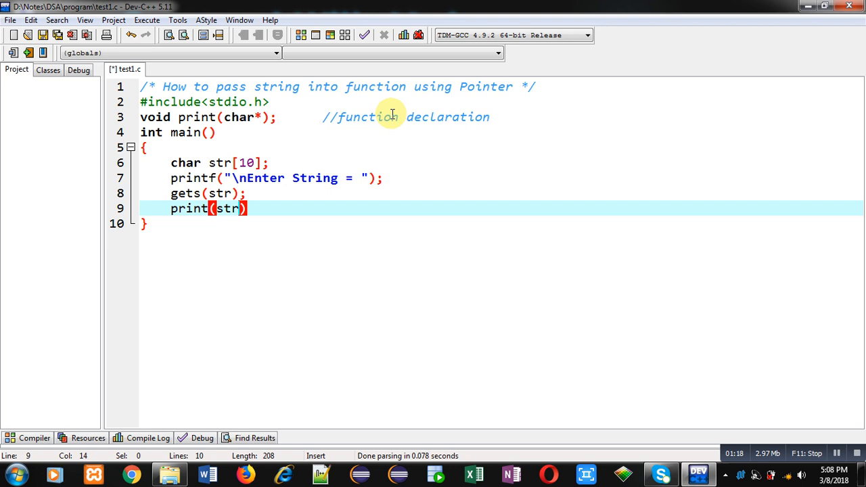
type(";")
type("ret")
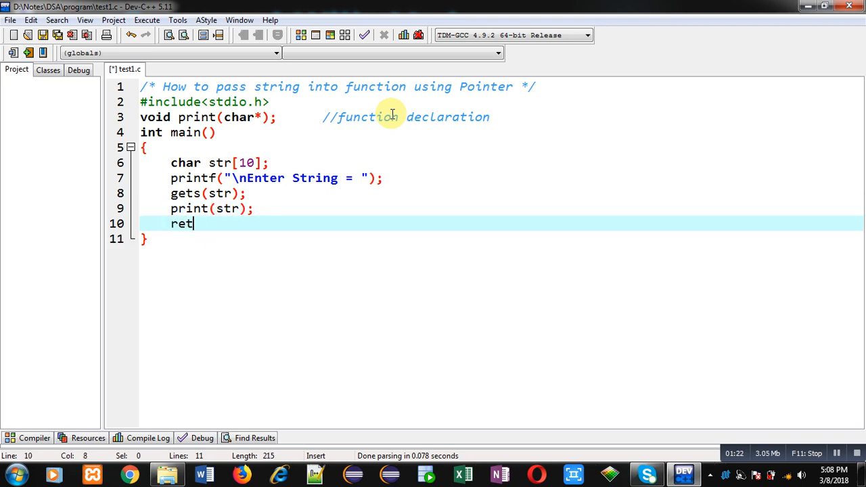
type("urn 0;")
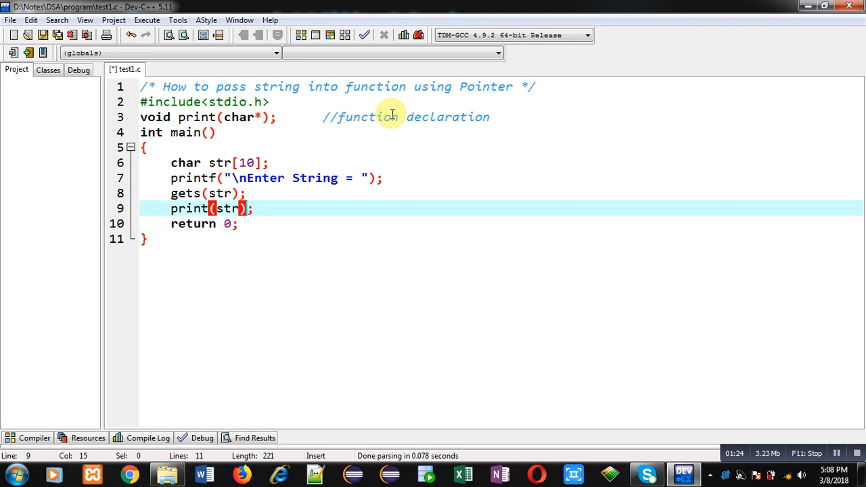
type("//")
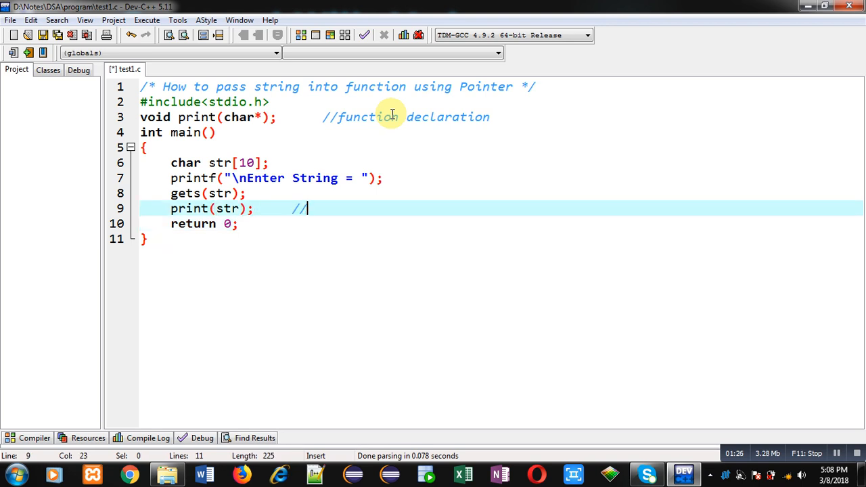
type("function calling")
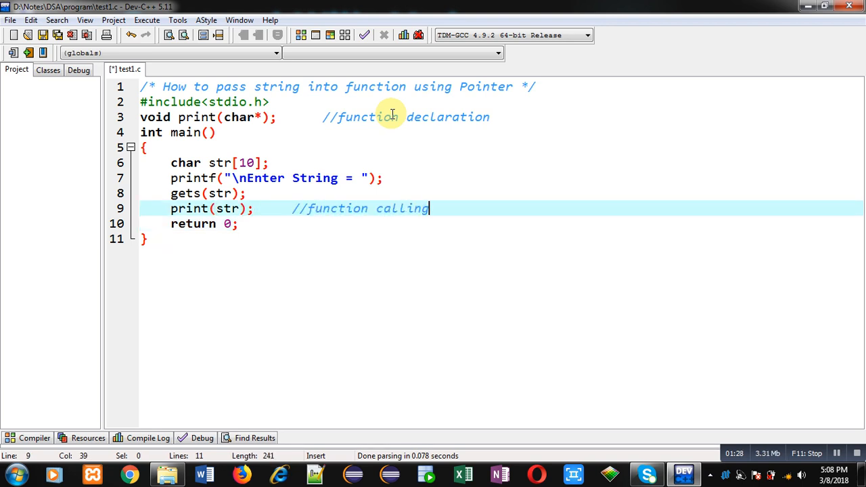
key("Return")
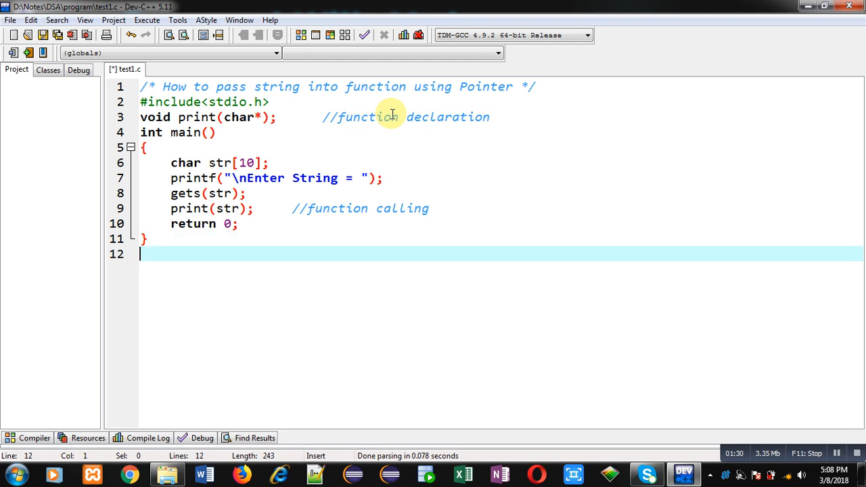
Write the void print(char *p) header with a 'function definition' comment.
type("void print")
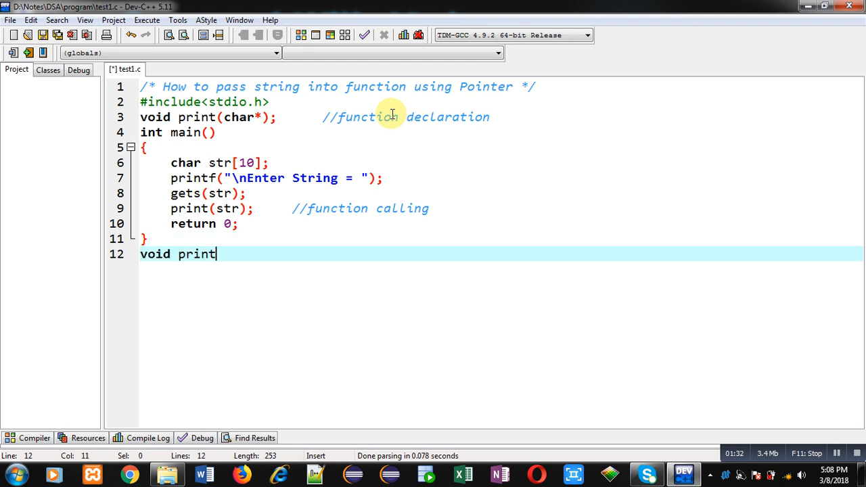
type("(h)")
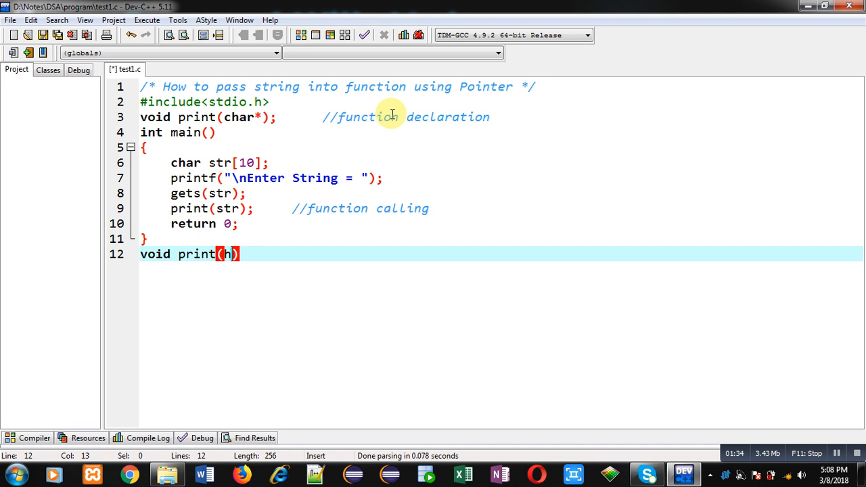
type("char")
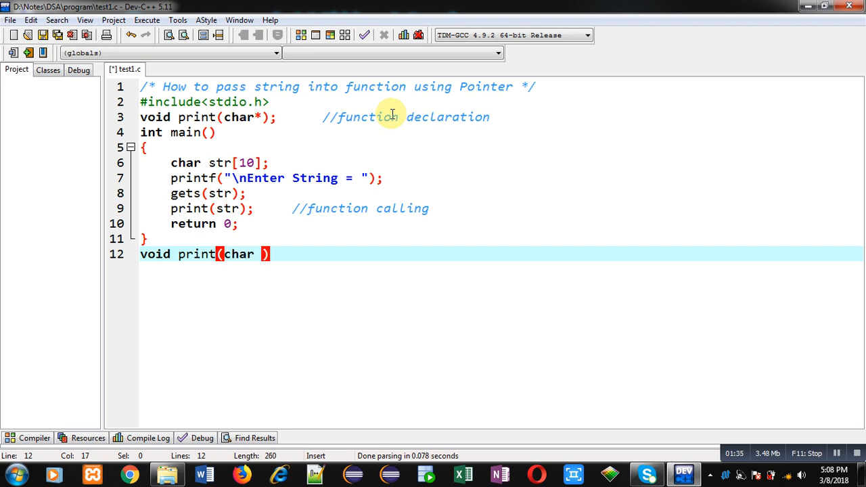
type("*p")
type("{")
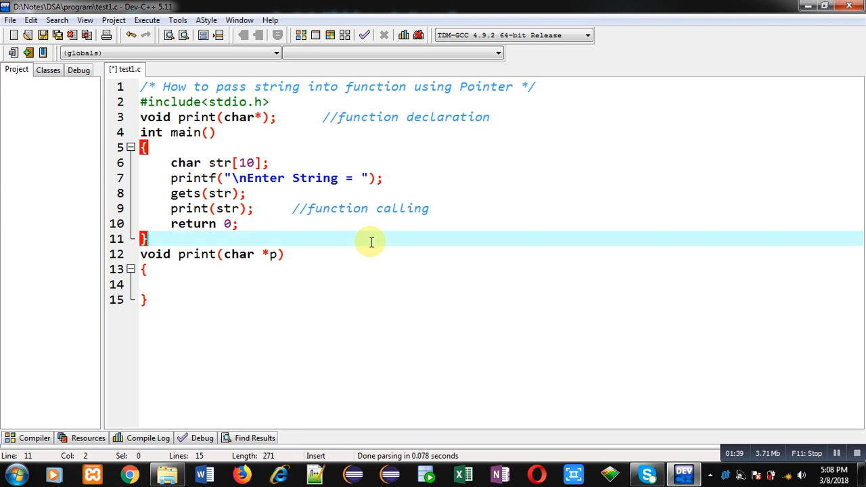
type("//fu")
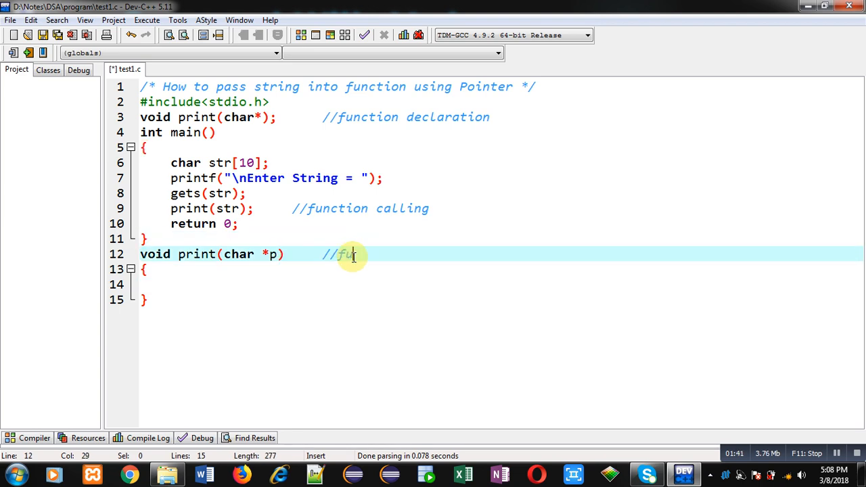
type("nction definition")
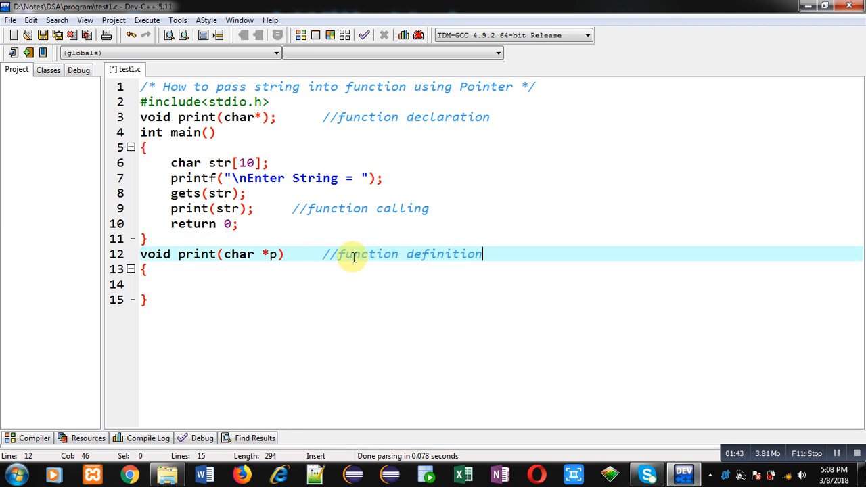
Add an empty while(*p!='\0') loop inside print's body.
left_click(186, 282)
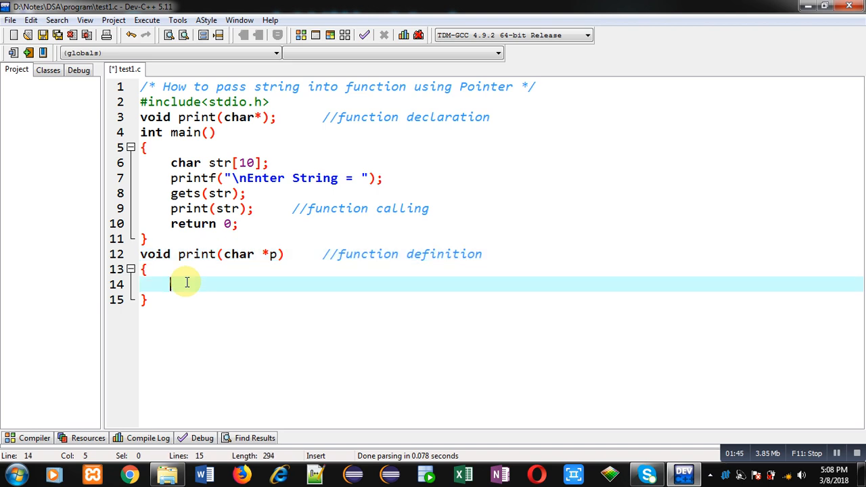
type("while(*")
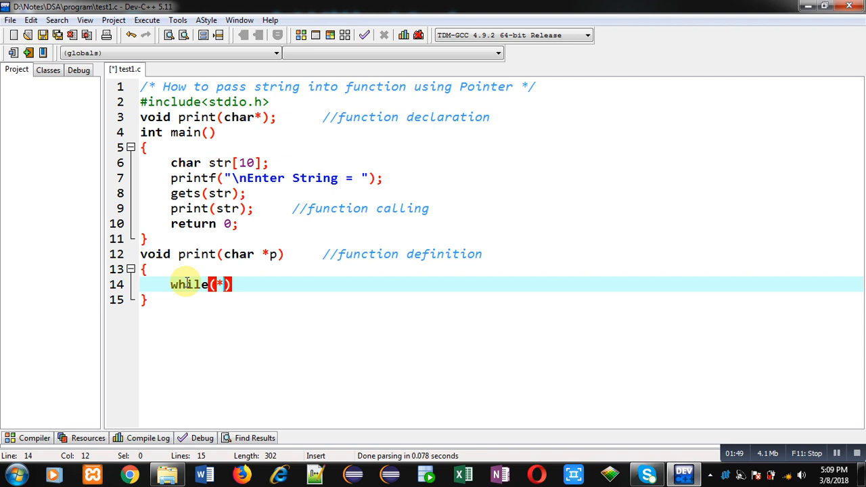
type("p!\\")
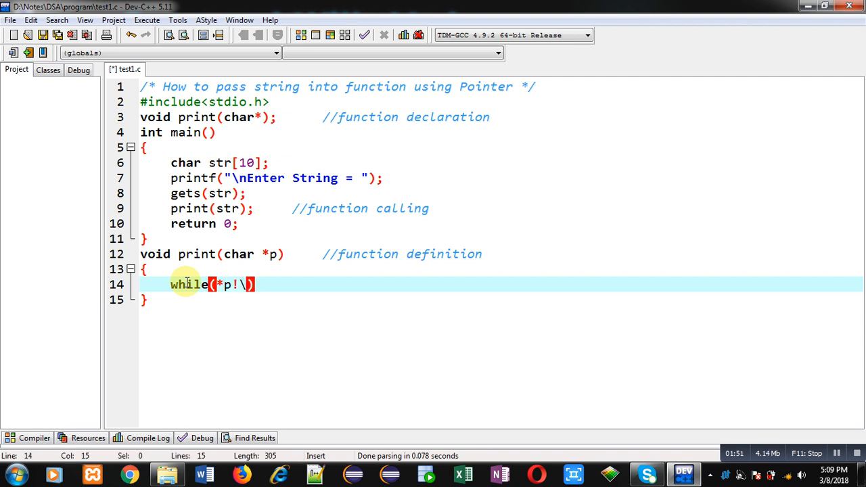
type("=")
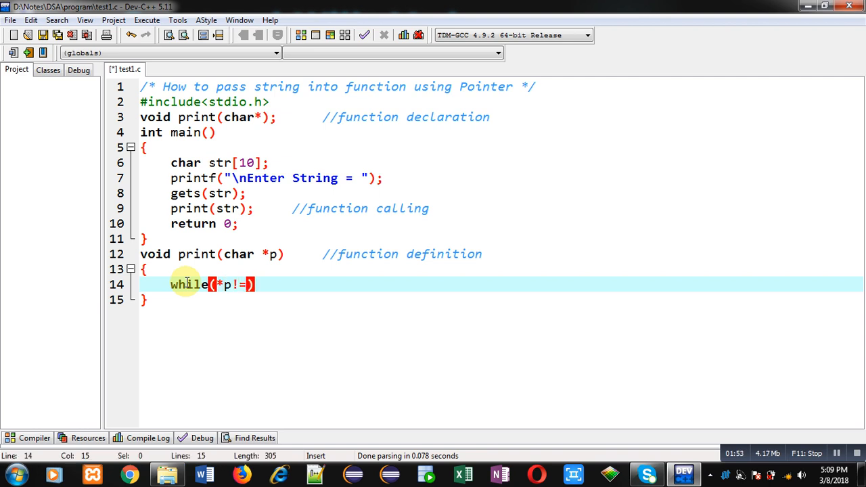
type("'\\0'")
type("{")
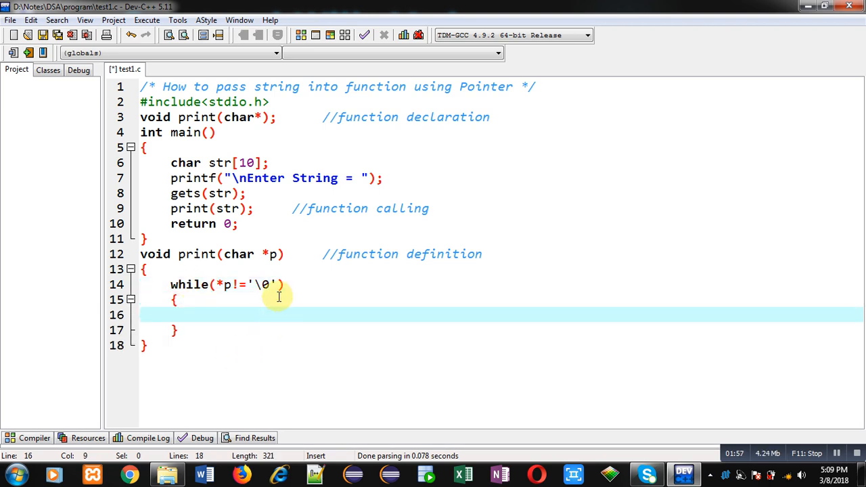
mouse_move(247, 284)
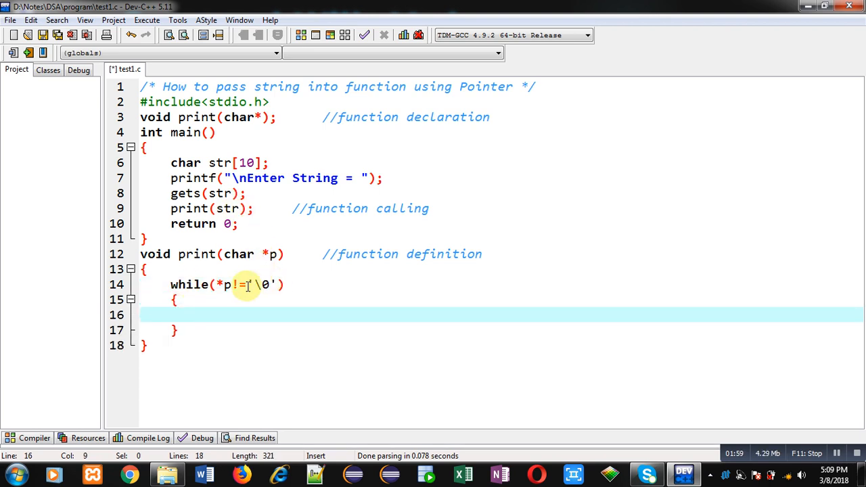
left_click(233, 284)
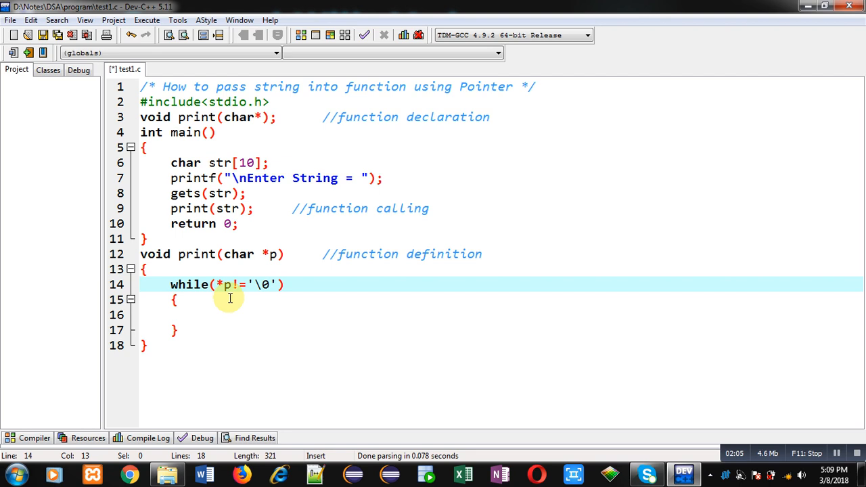
mouse_move(220, 290)
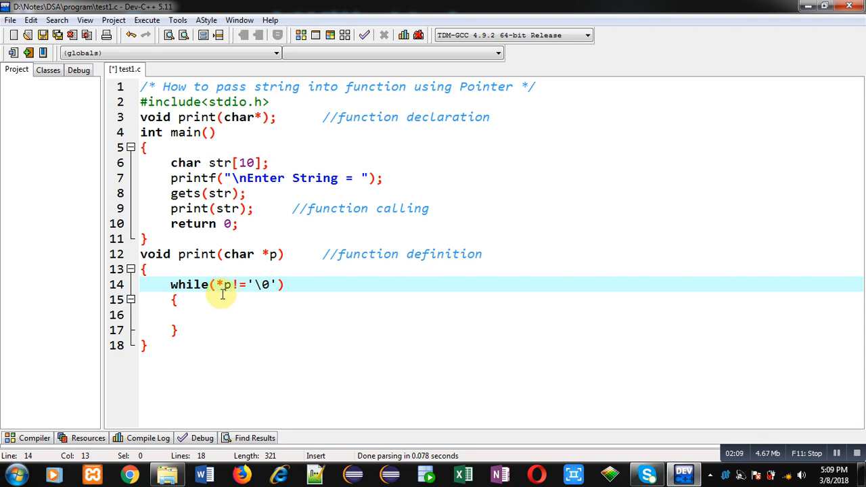
mouse_move(246, 296)
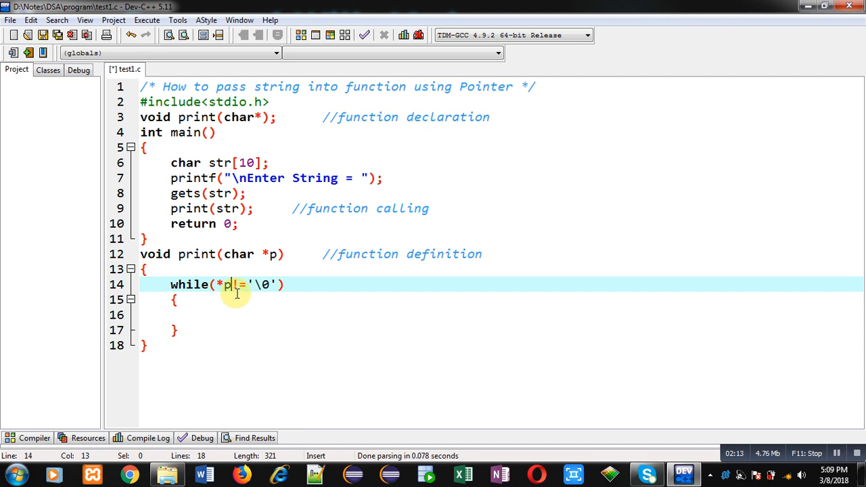
left_click(203, 315)
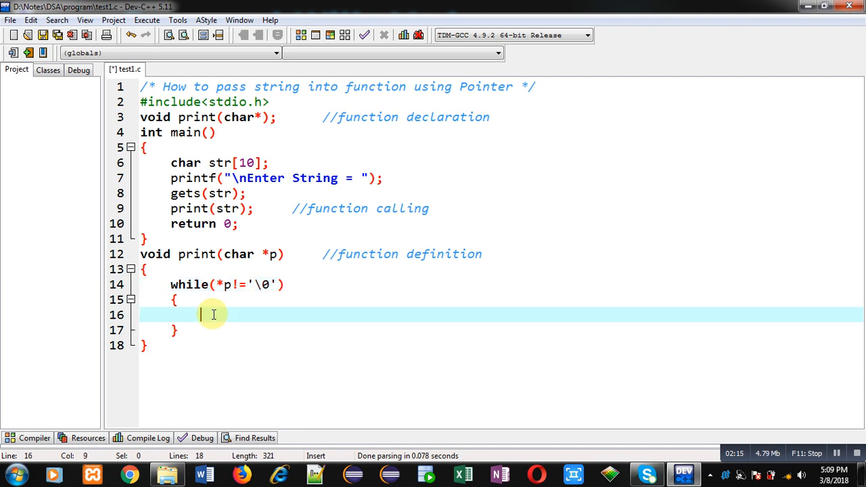
Fill the loop body with printf("%c",*p); followed by p++; on the next line.
type("printf")
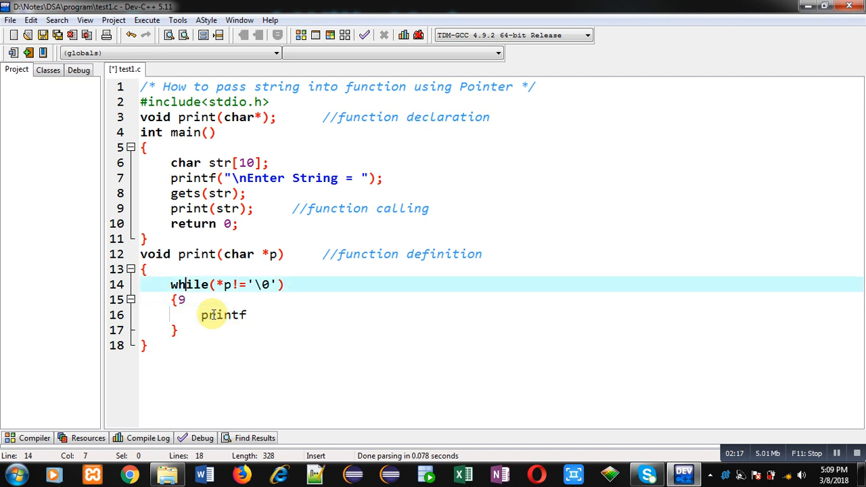
left_click(248, 315)
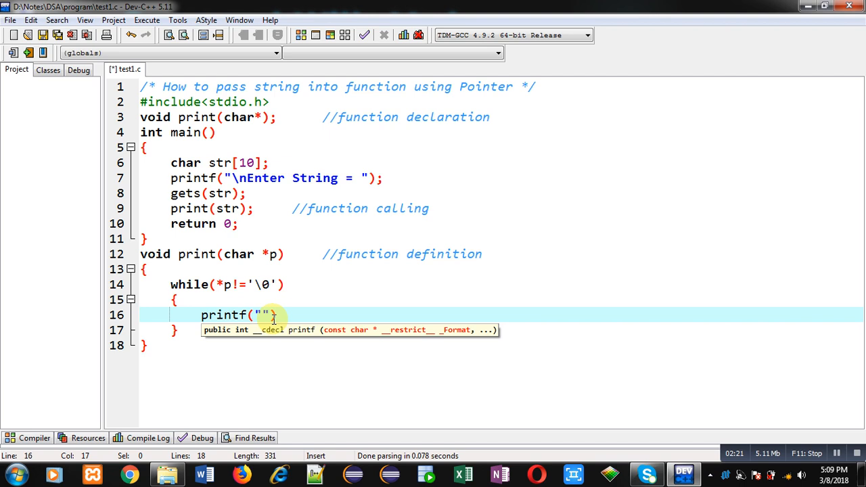
type("%c")
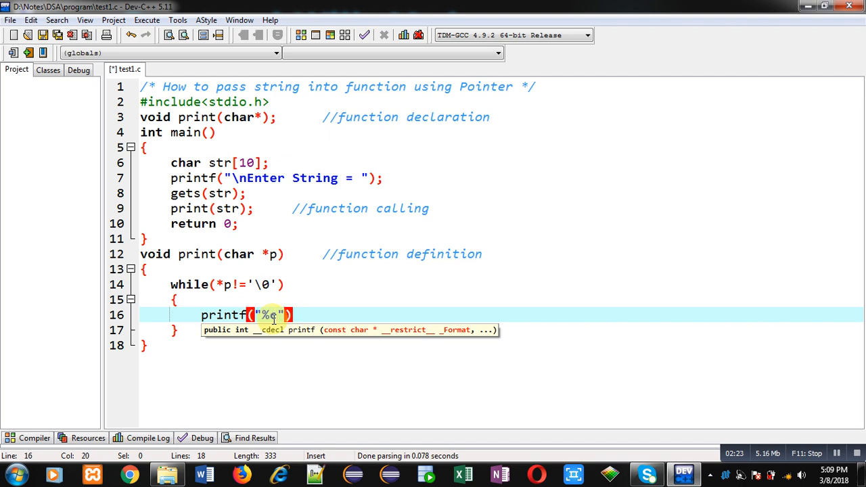
type(",*")
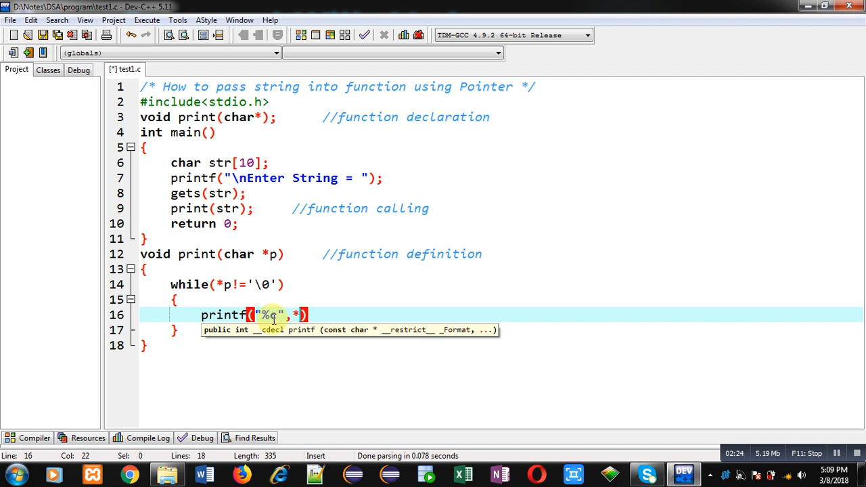
key("enter")
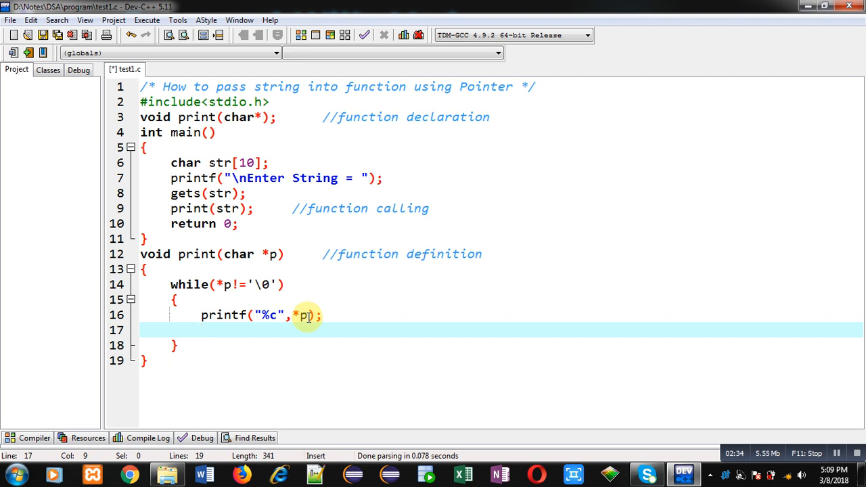
type("p++;")
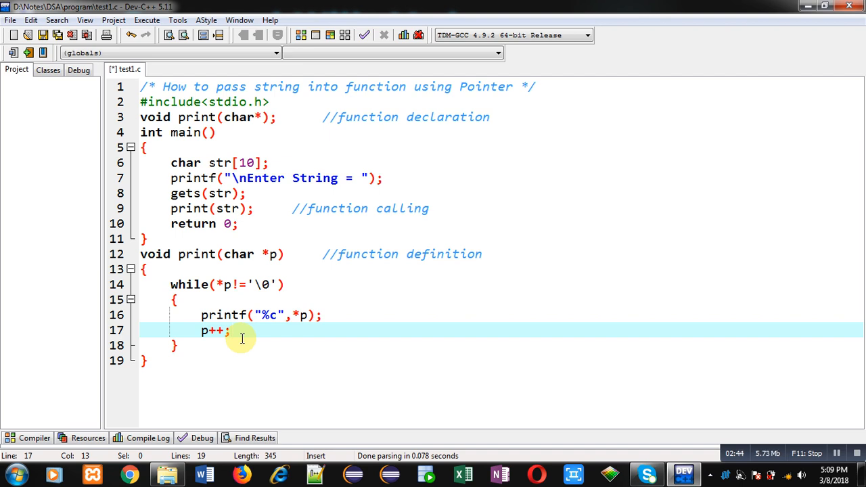
mouse_move(283, 330)
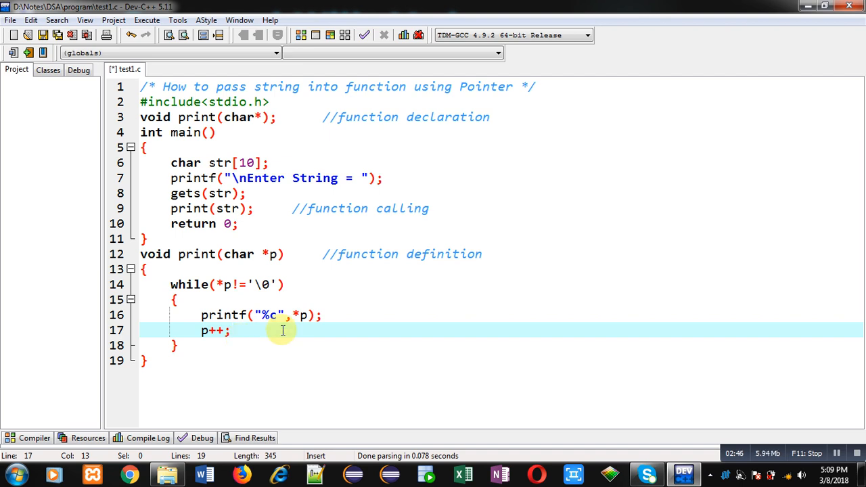
left_click(284, 284)
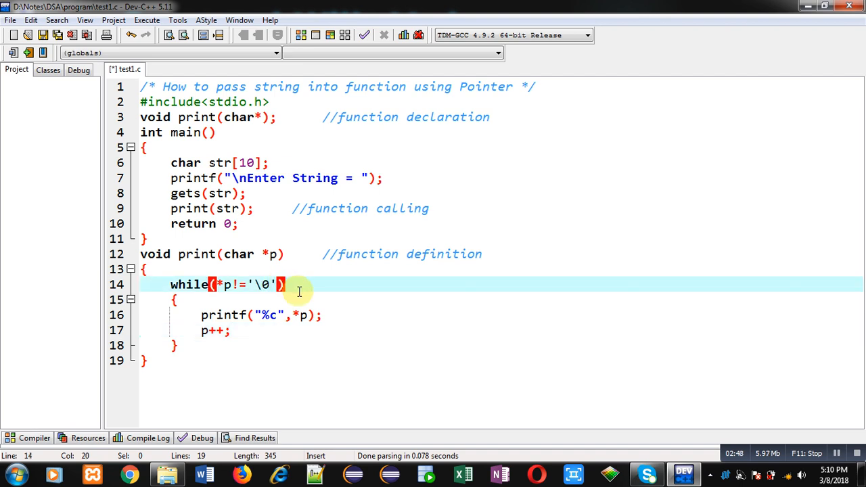
left_click(325, 315)
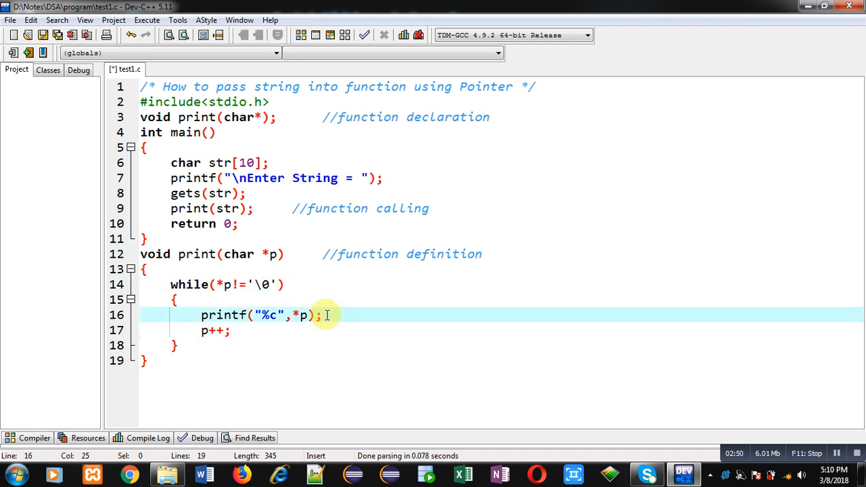
mouse_move(251, 332)
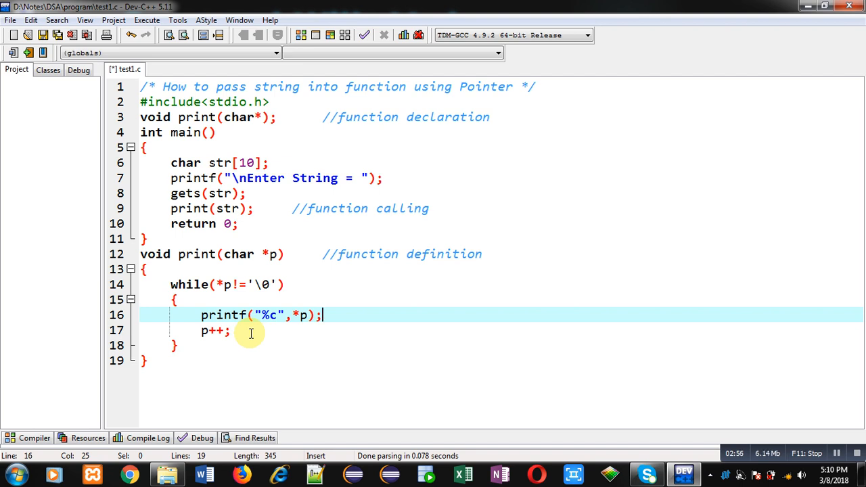
mouse_move(238, 330)
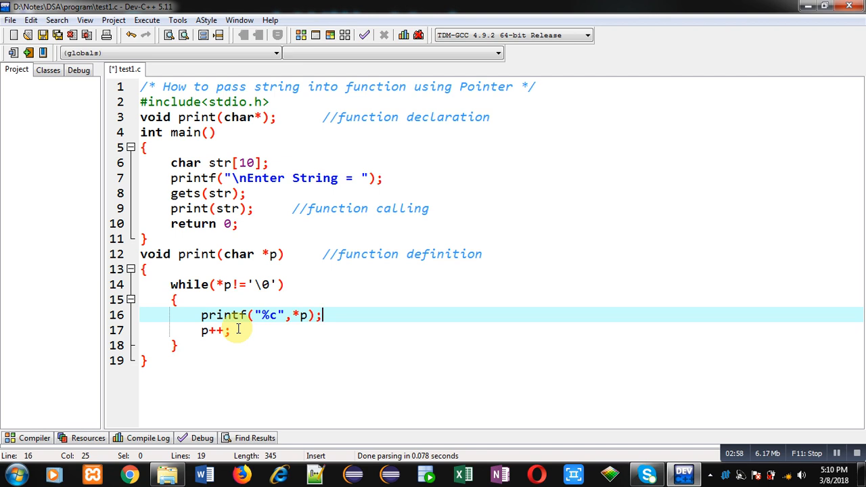
left_click(175, 284)
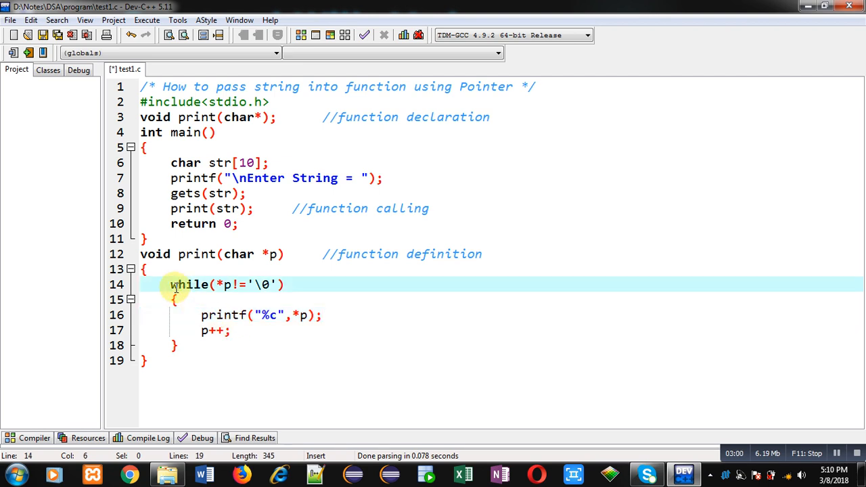
Insert printf("\nString contains..."); before the while loop and save test1.c.
type("printf")
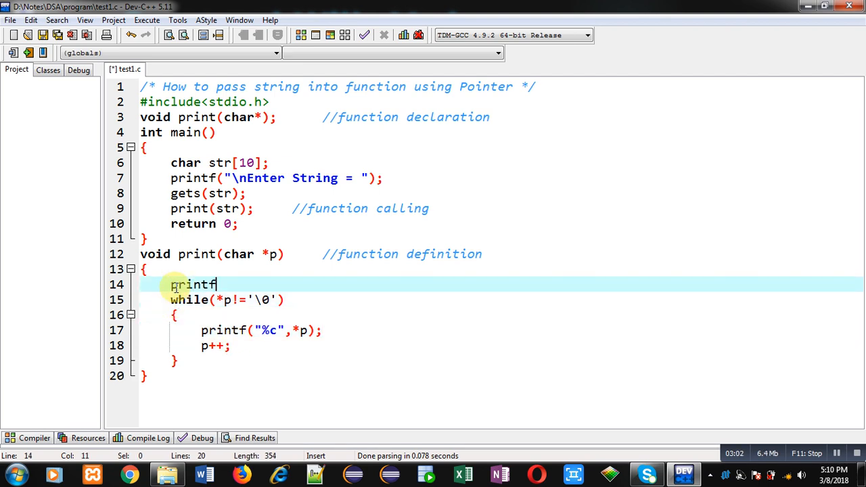
type("(\"\\n\")")
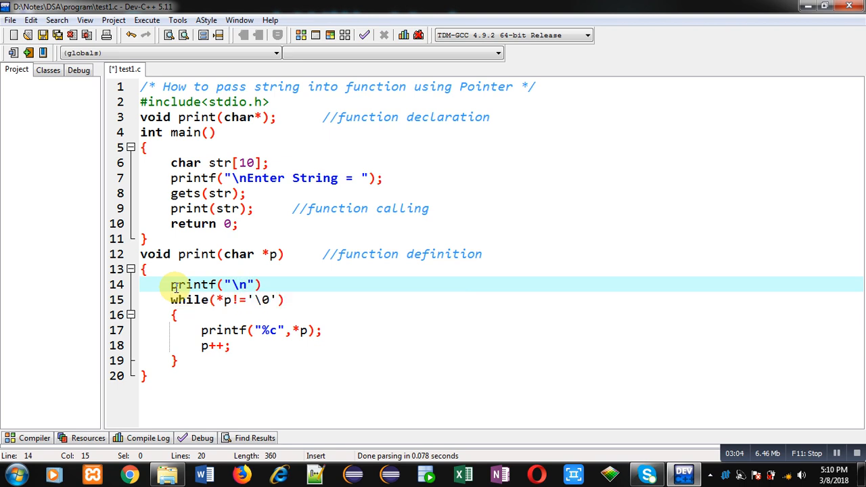
type("String contains")
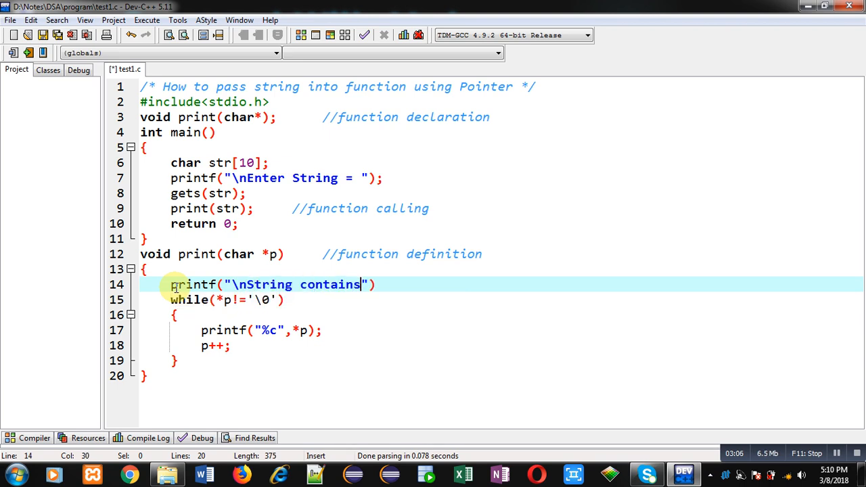
type("...\");")
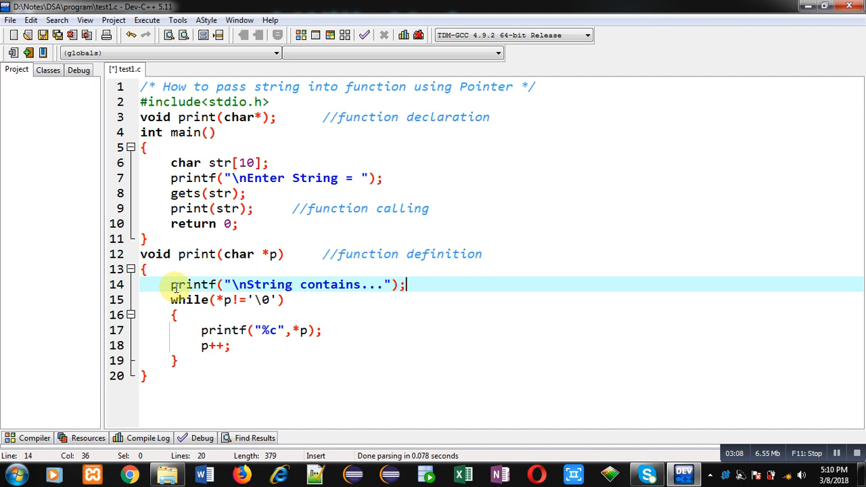
key("ctrl+s")
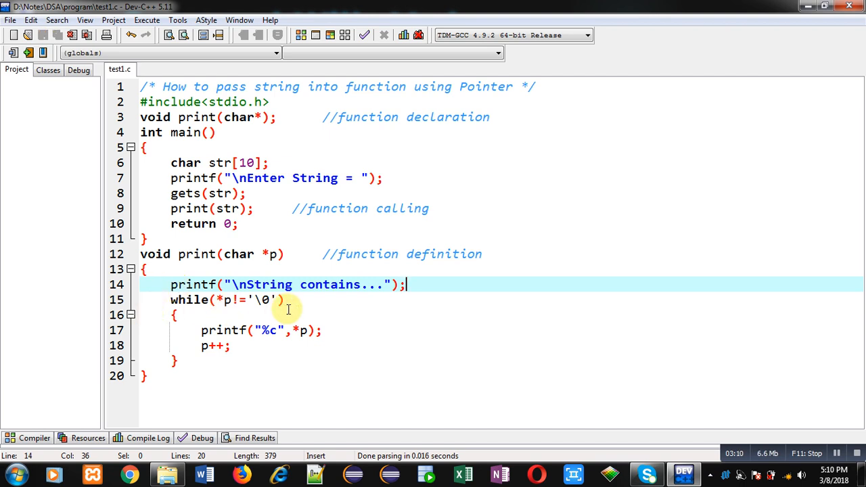
mouse_move(146, 19)
type("S")
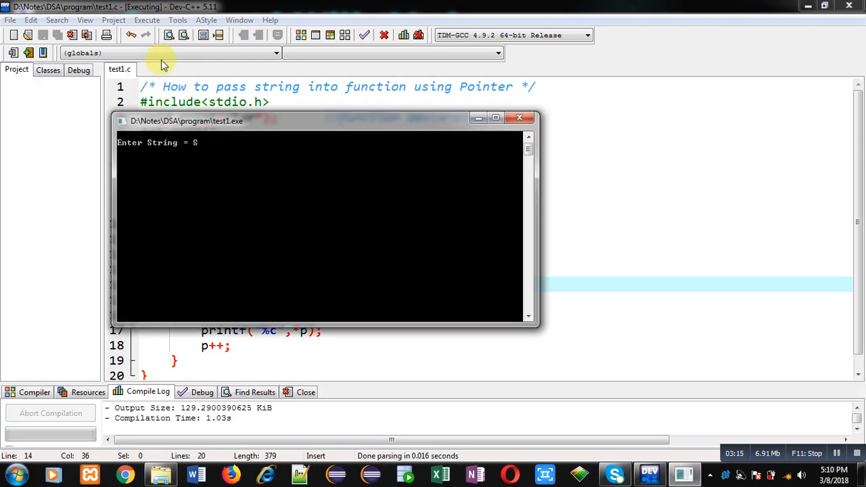
Compile and run the program, entering 'Sanjay' at the Enter String prompt.
type("anjay")
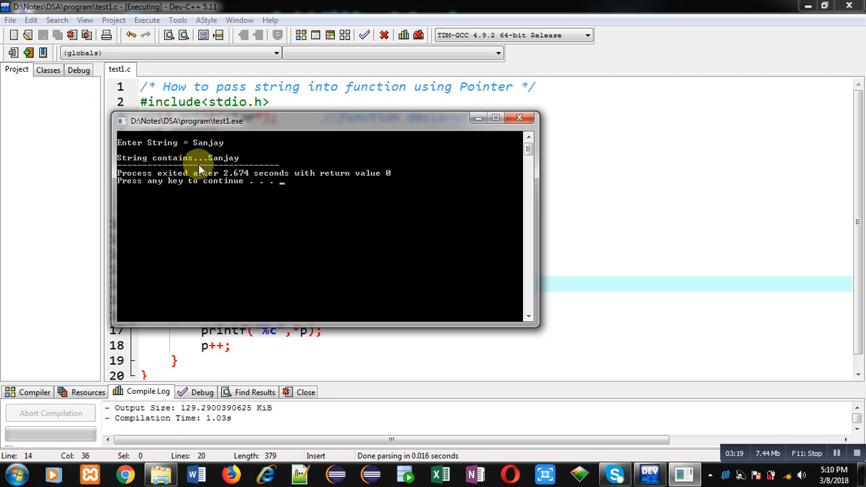
mouse_move(244, 168)
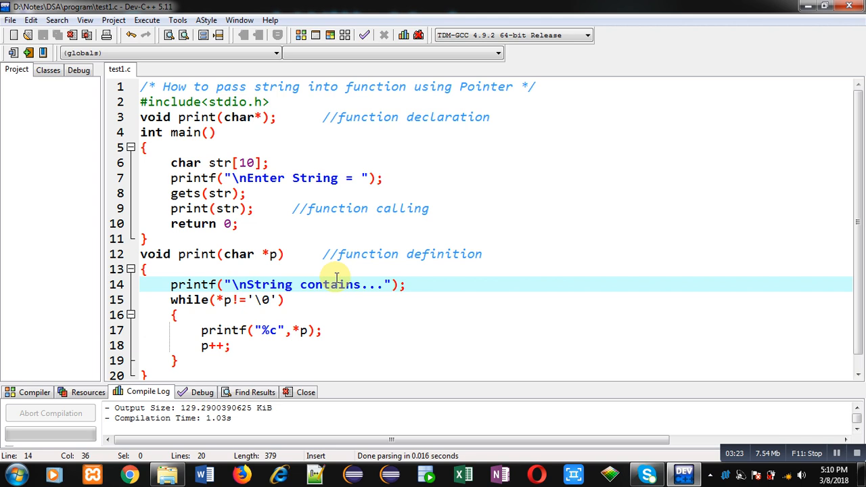
mouse_move(319, 279)
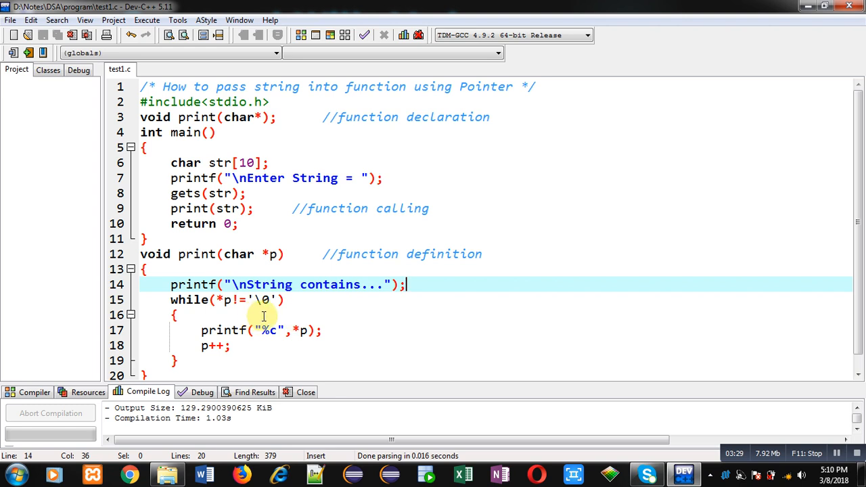
mouse_move(322, 335)
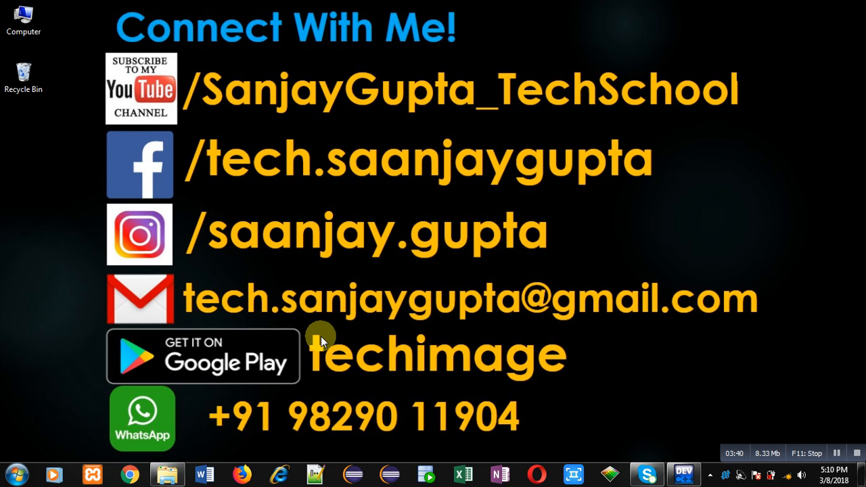
mouse_move(335, 234)
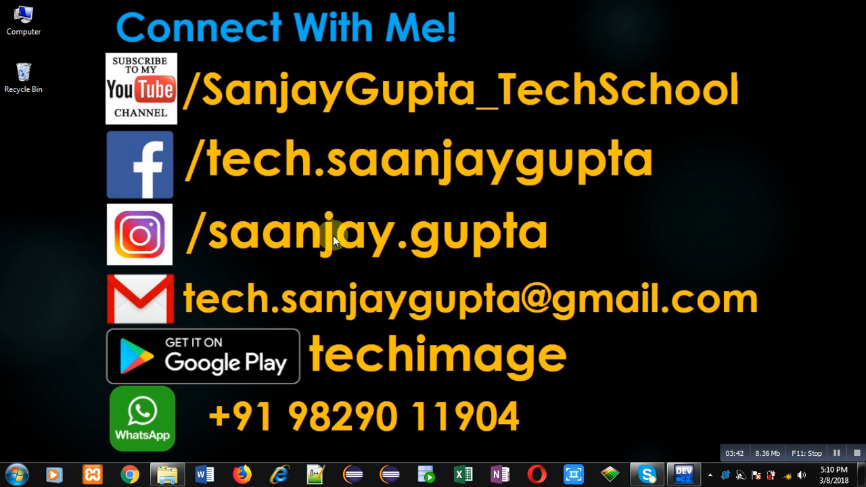